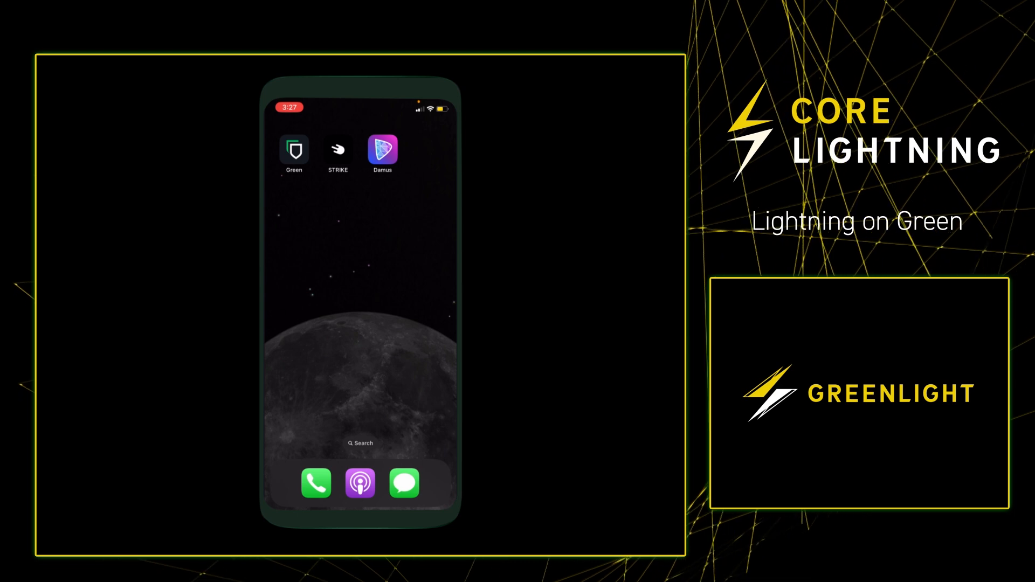
- Launch Green and open the wallet named 'Wallet' showing its zero balance
left_click(293, 149)
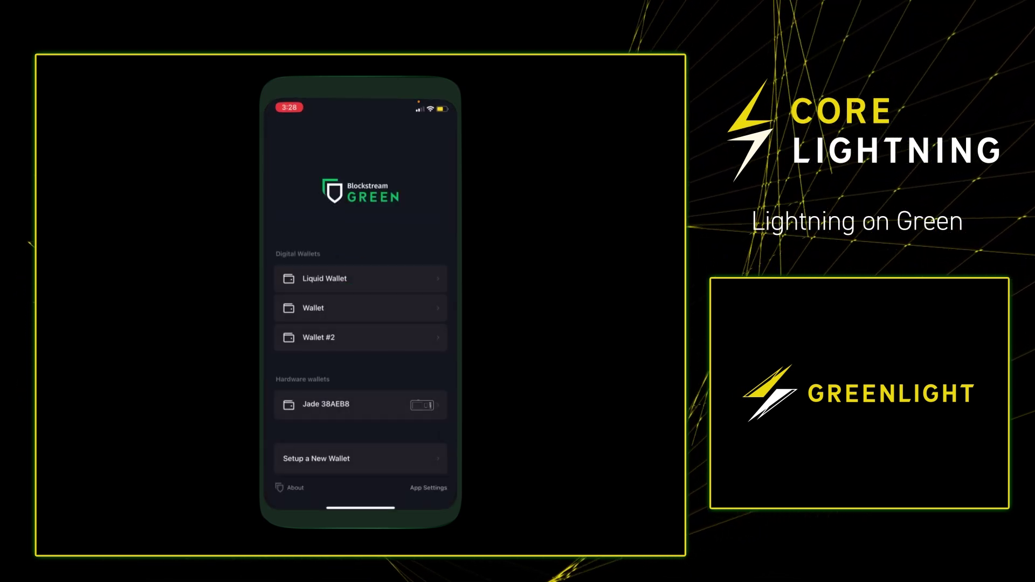
left_click(360, 308)
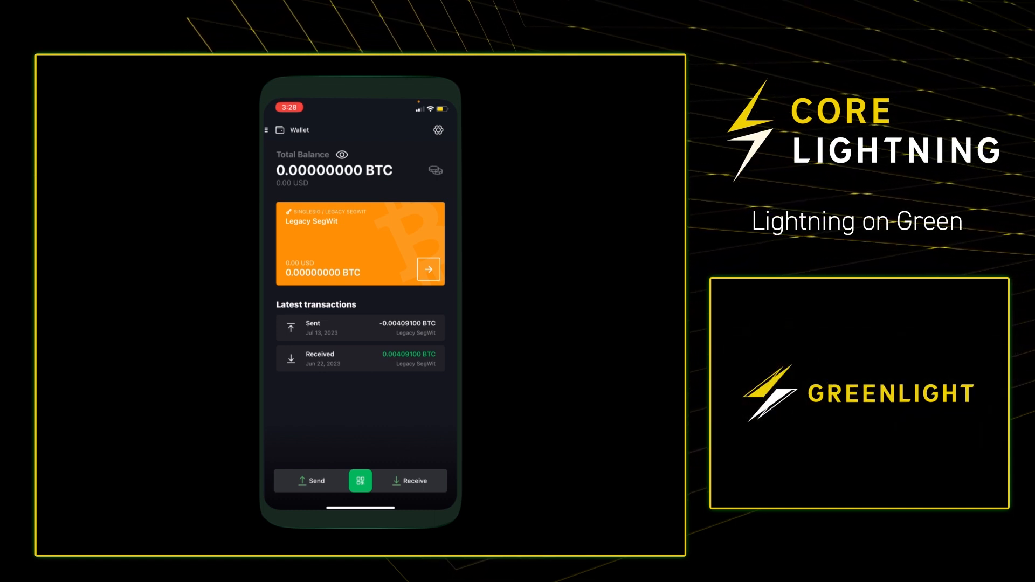
- Create an experimental Lightning account in 'Wallet', accepting the experimental feature warning
left_click(267, 129)
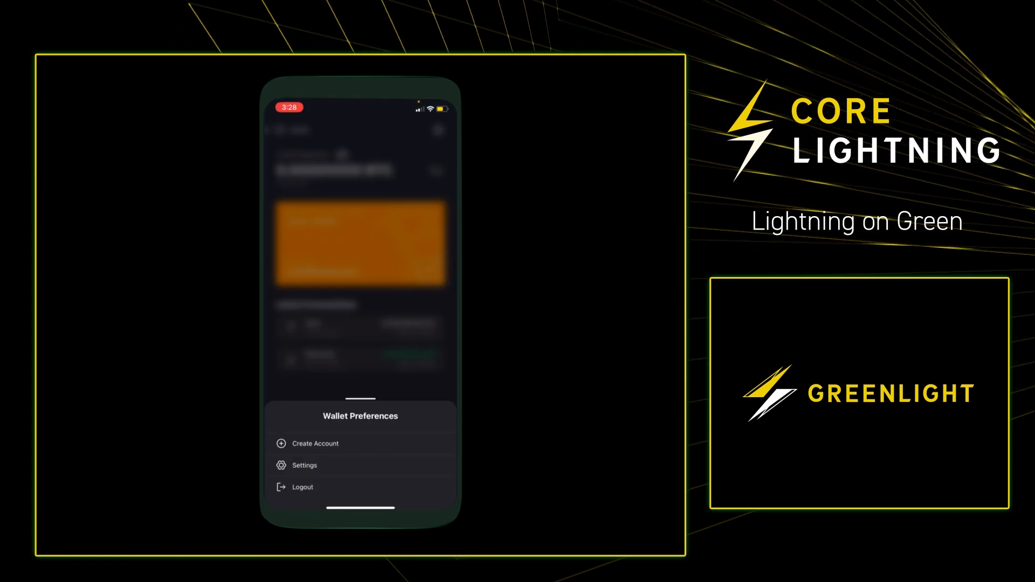
left_click(316, 444)
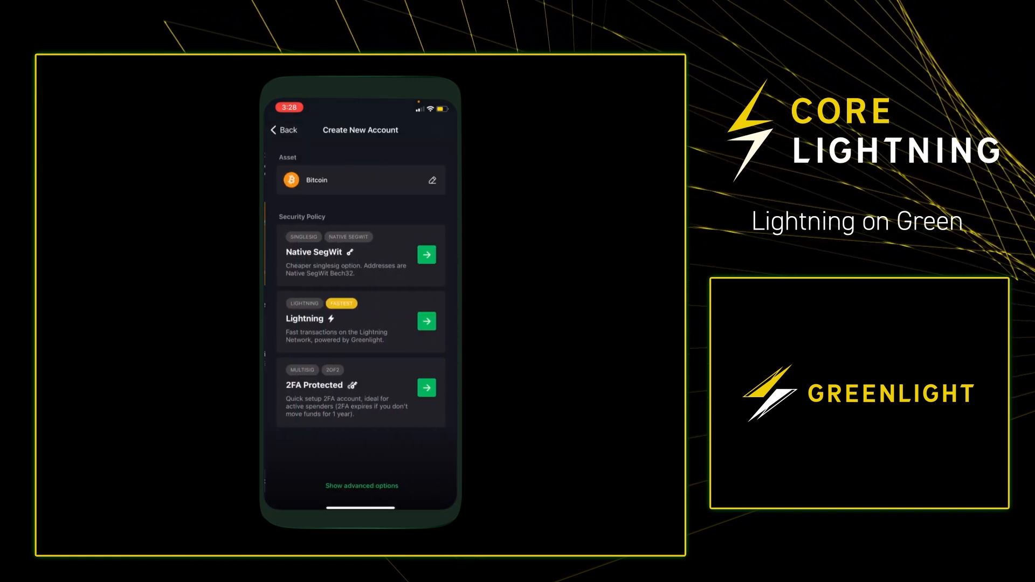
left_click(426, 321)
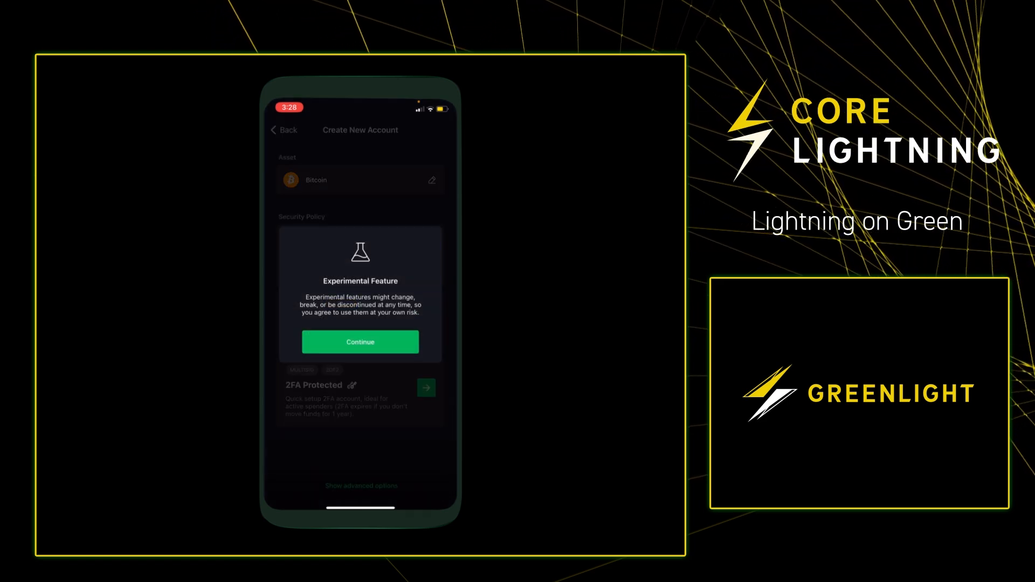
left_click(359, 342)
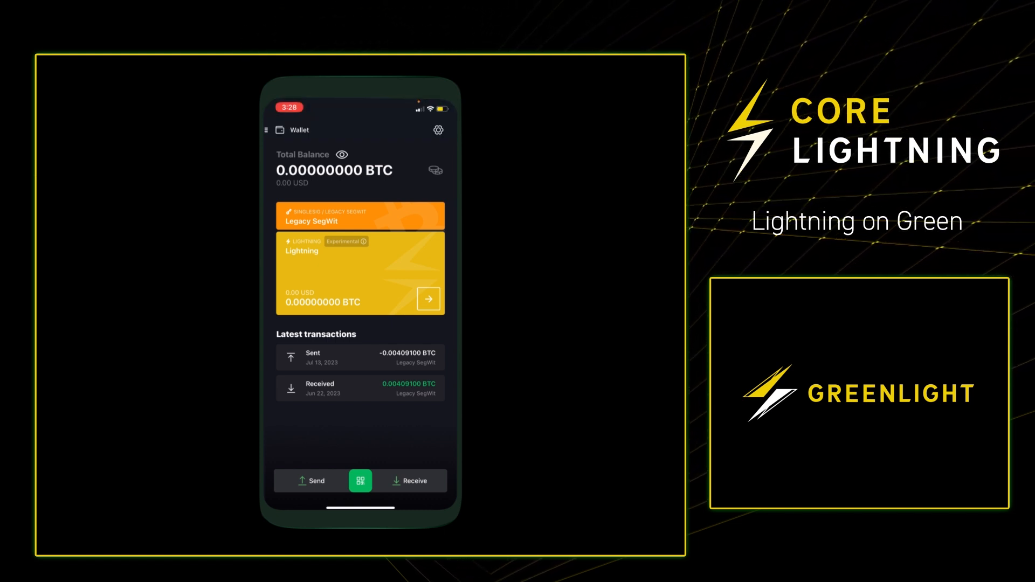
- Show the Lightning account's onchain receive address and copy it
left_click(361, 273)
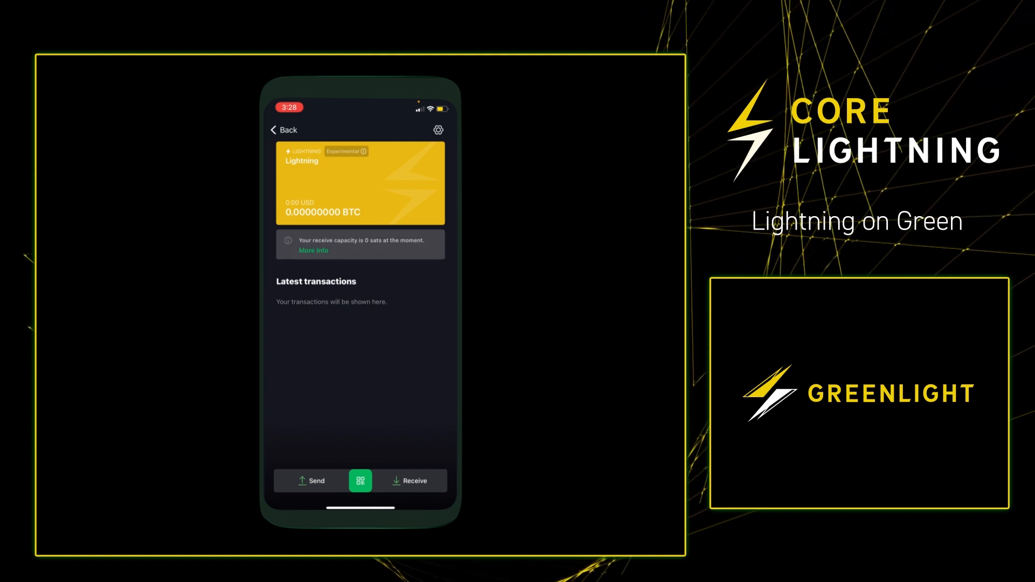
left_click(409, 481)
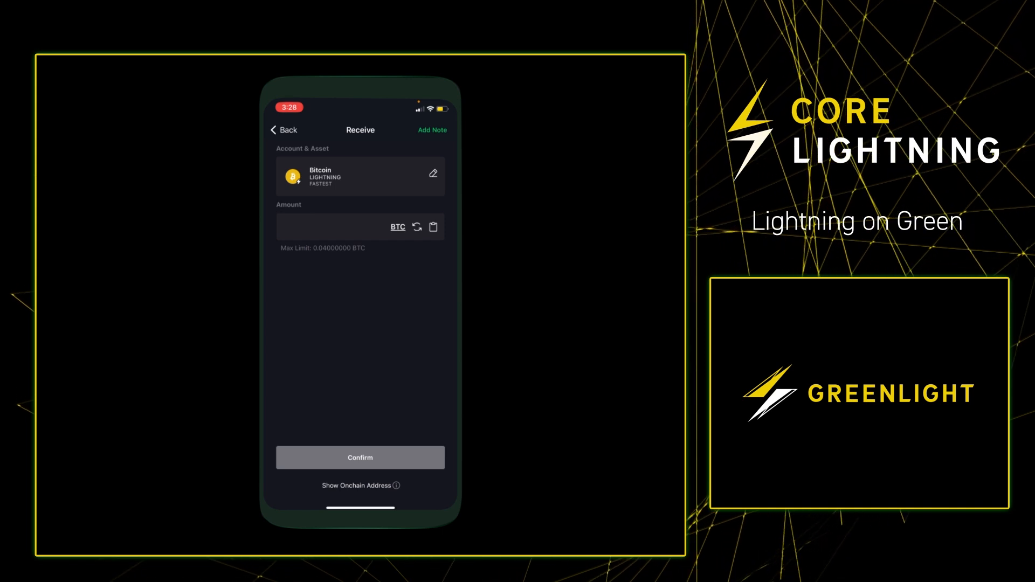
left_click(356, 486)
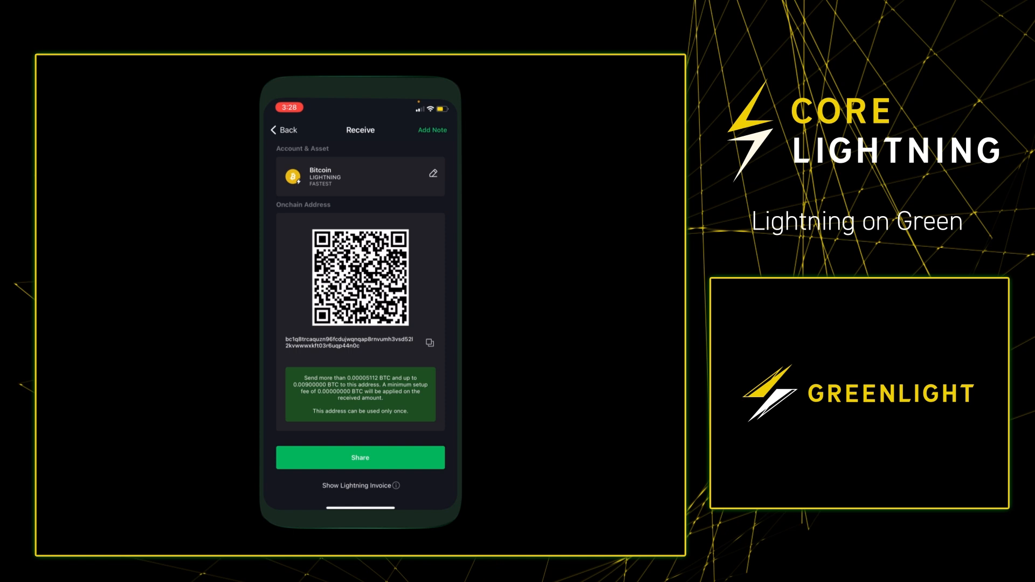
left_click(429, 342)
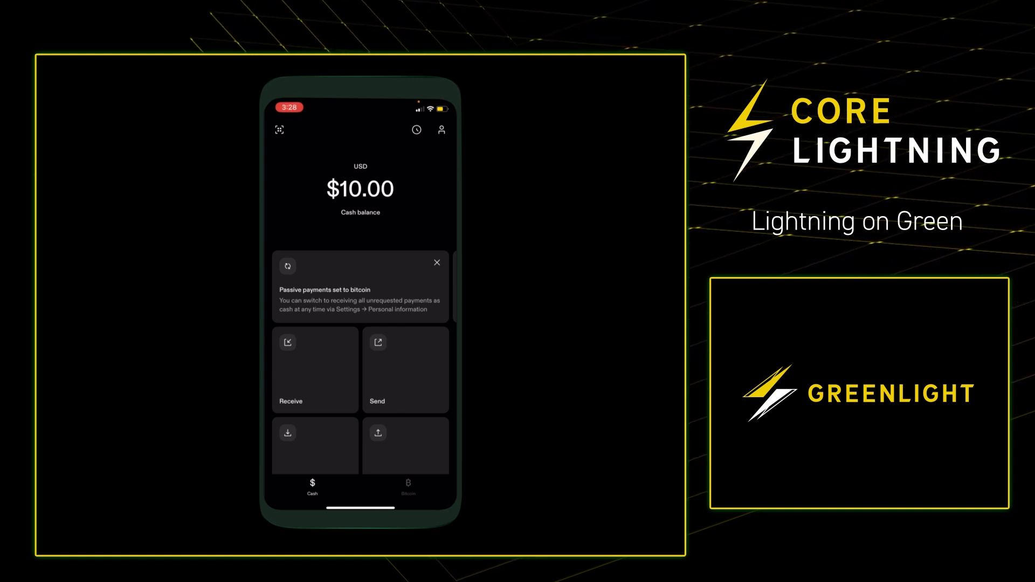
- In Strike, send cash to a bitcoin wallet by pasting the copied Green address
left_click(405, 370)
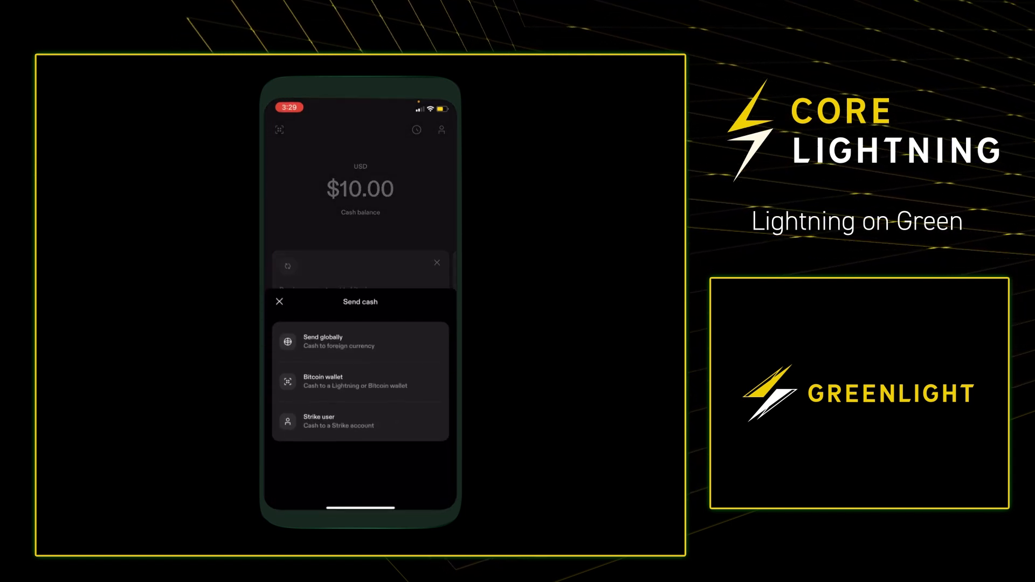
left_click(361, 381)
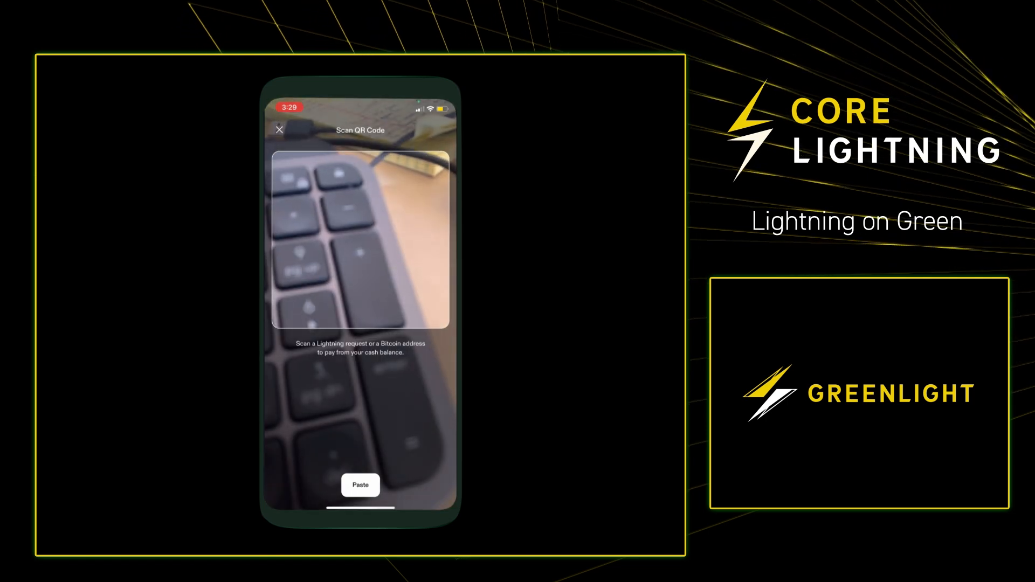
left_click(360, 486)
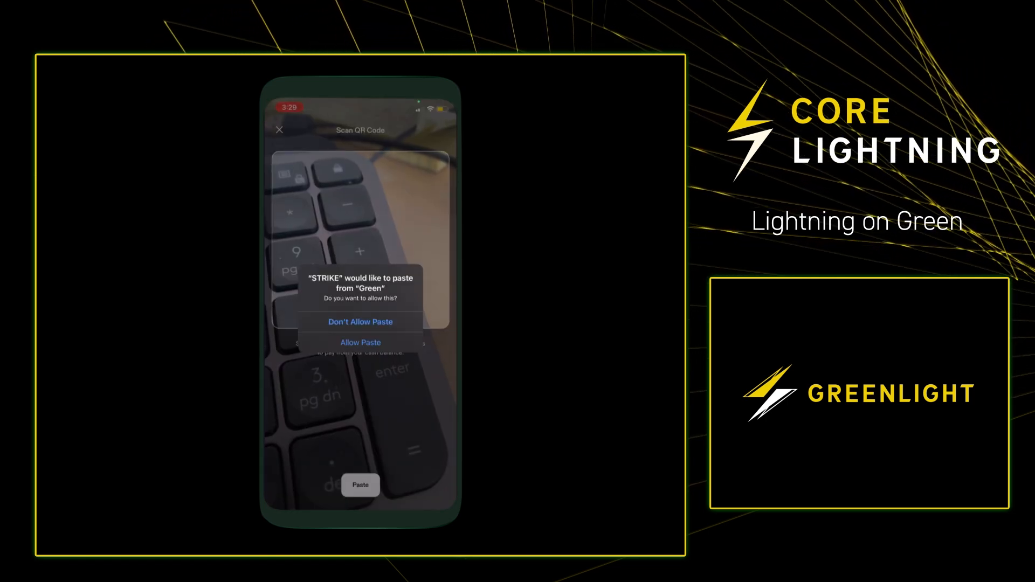
left_click(360, 342)
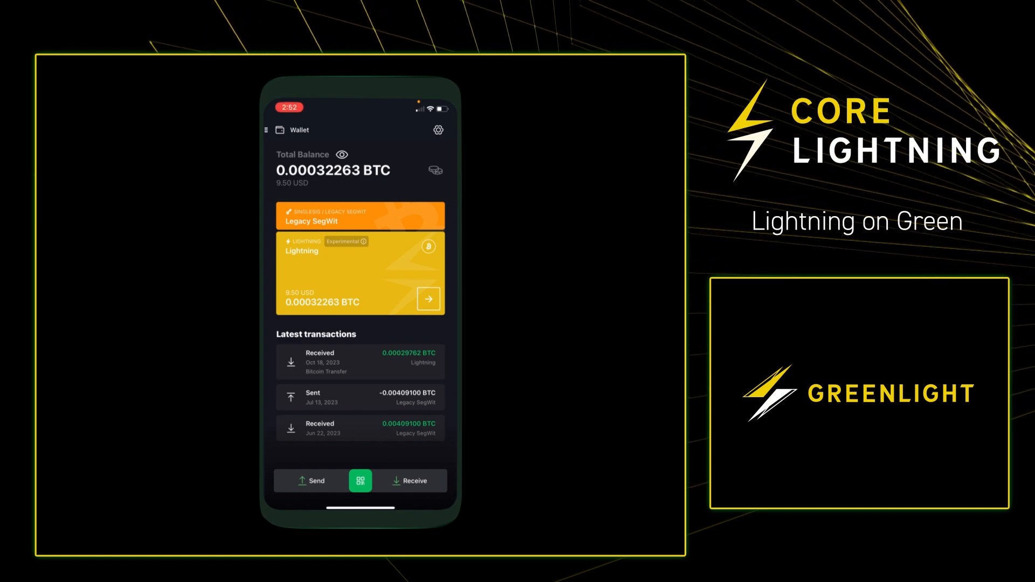
- Open the funded Lightning account showing 0.00032263 BTC and 48171-sat receive capacity
left_click(359, 273)
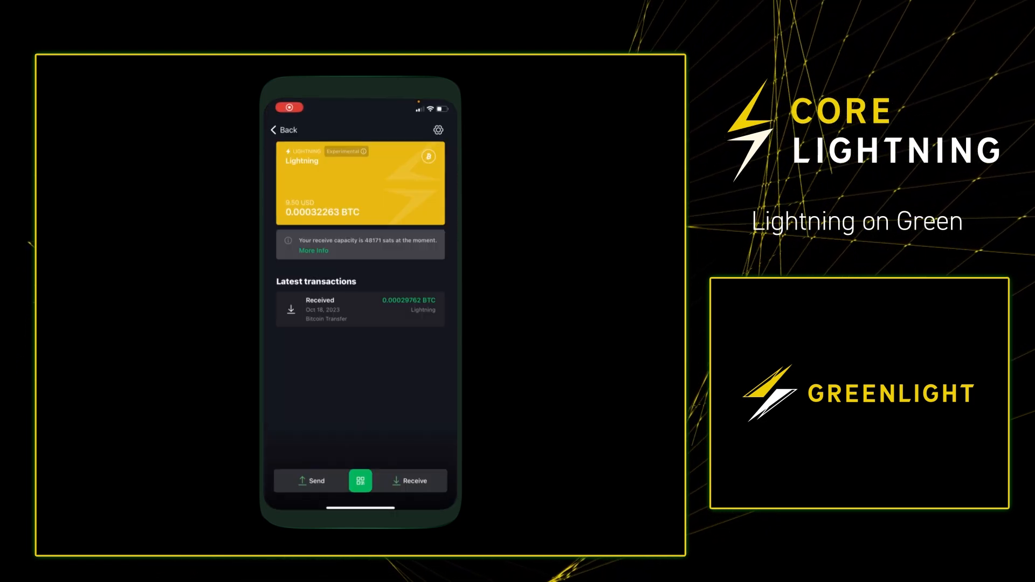
- Start a send from the Lightning account, paste the 1000-sat invoice and continue
left_click(309, 481)
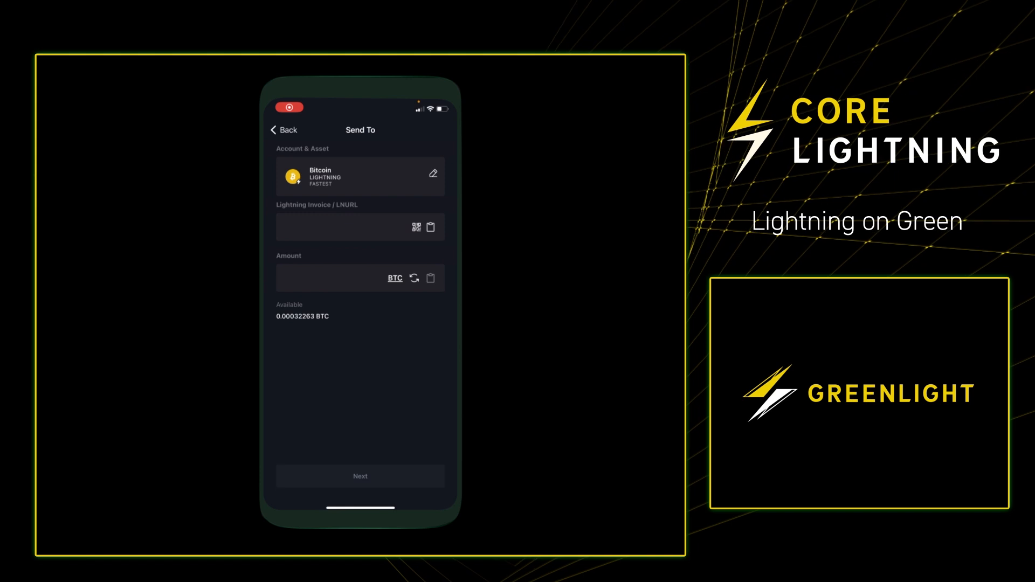
left_click(344, 227)
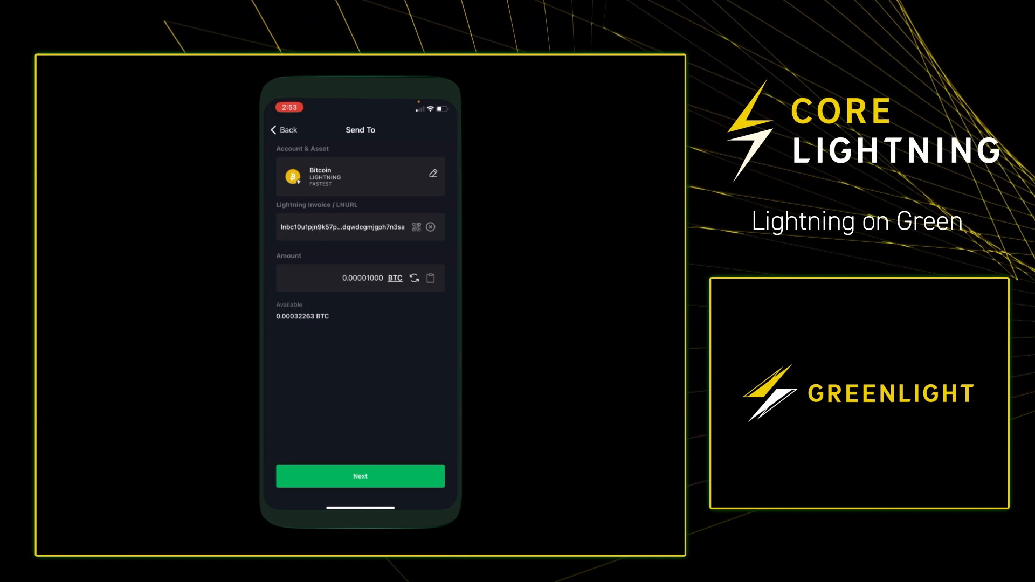
left_click(360, 476)
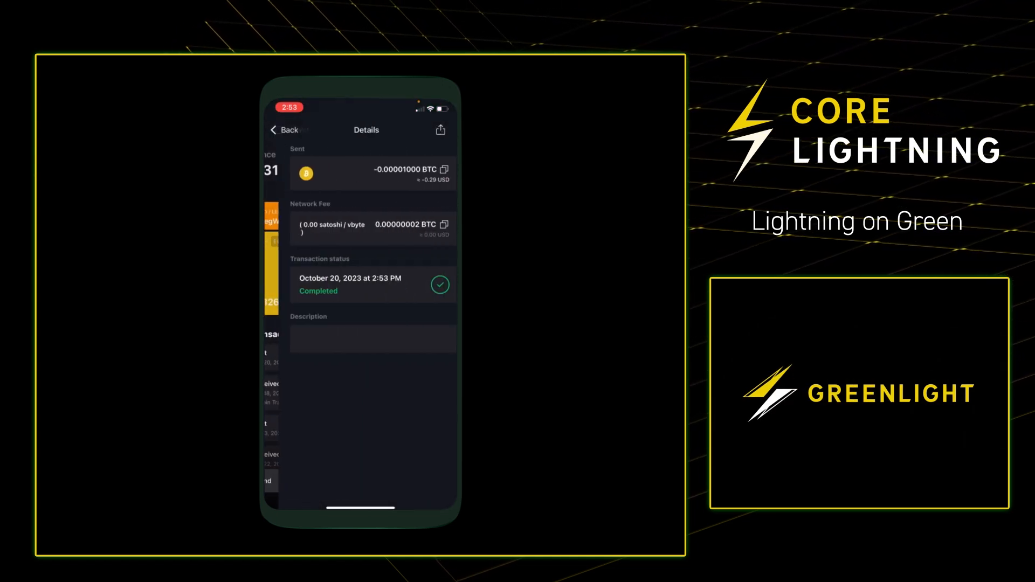
- Return to the wallet overview listing the 0.00001002 BTC Lightning send
left_click(285, 129)
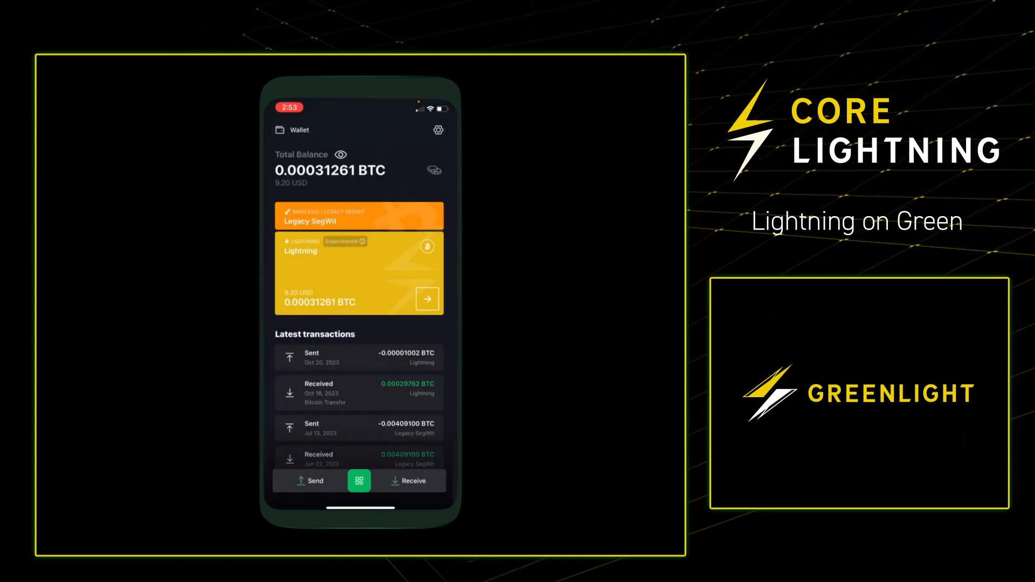